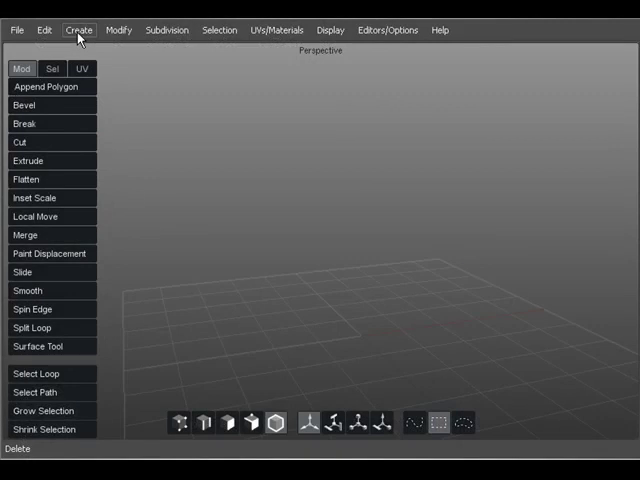
# - Add the Base Bust custom primitive to the empty perspective scene
pyautogui.click(80, 28)
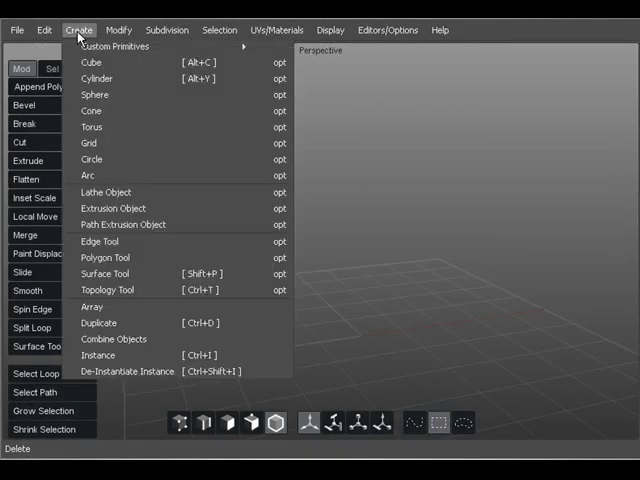
pyautogui.moveTo(116, 46)
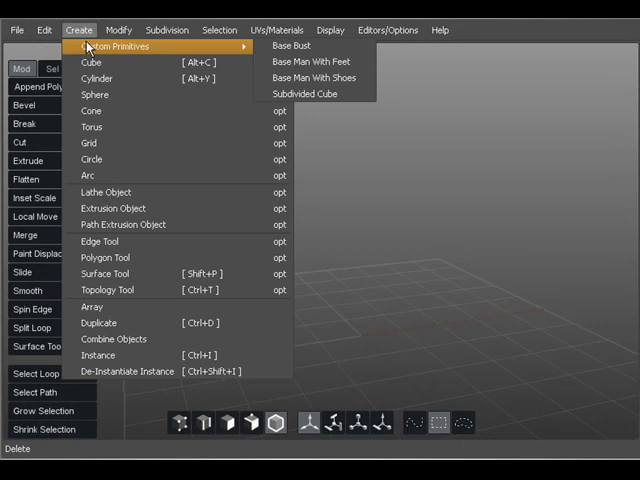
pyautogui.moveTo(292, 46)
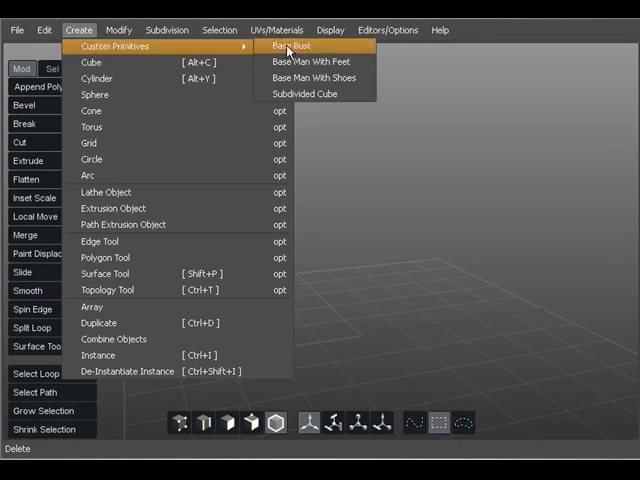
pyautogui.click(292, 48)
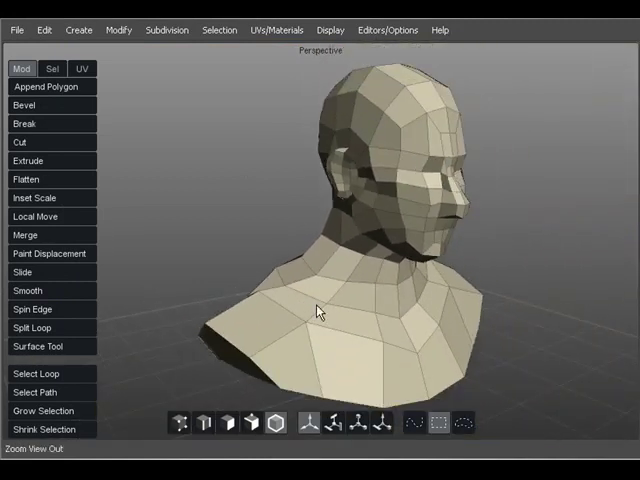
# - Orbit the perspective view to inspect the bust from another angle
pyautogui.moveTo(318, 310); pyautogui.dragTo(356, 318)
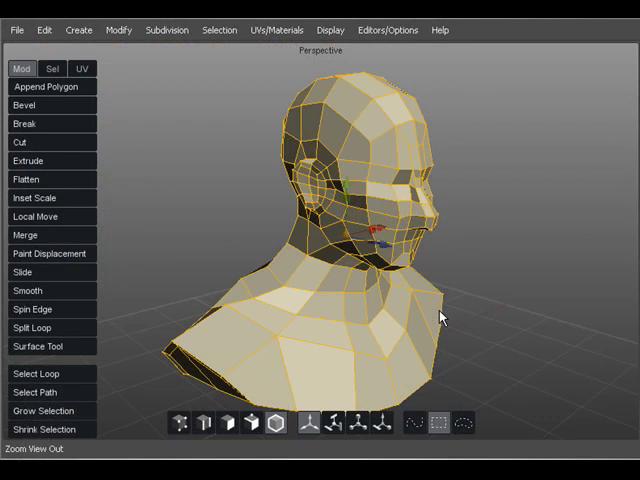
pyautogui.moveTo(292, 396)
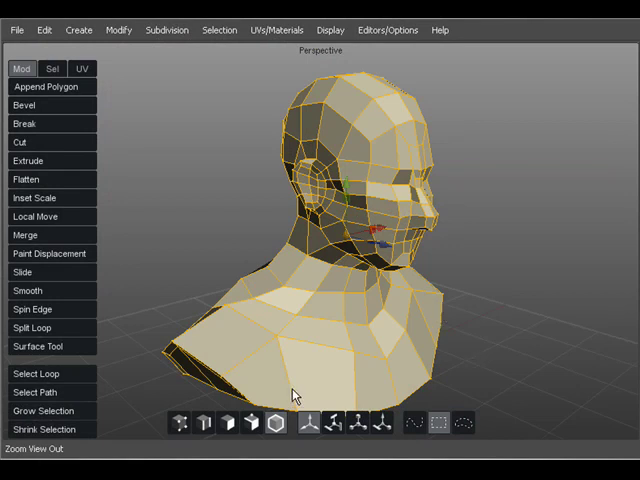
# - Deselect the bust, enter face selection mode and select a face near the chest
pyautogui.click(228, 428)
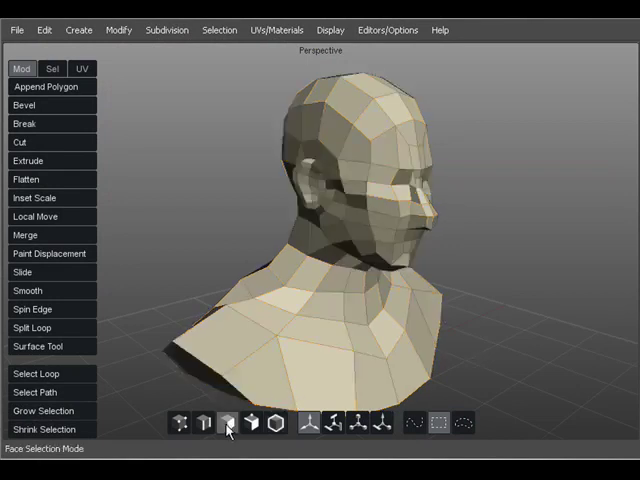
pyautogui.click(252, 318)
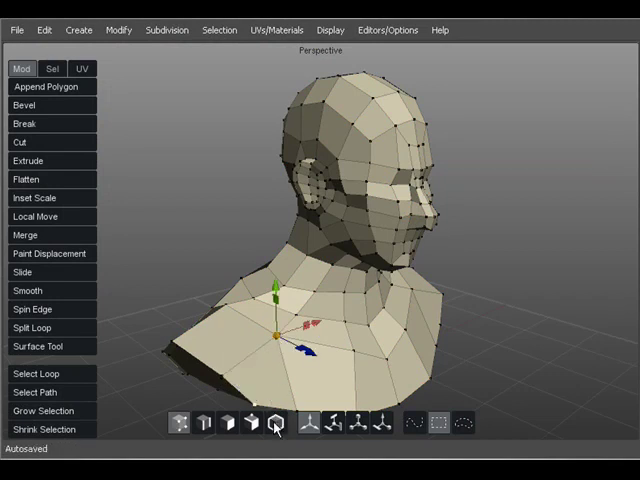
pyautogui.click(276, 424)
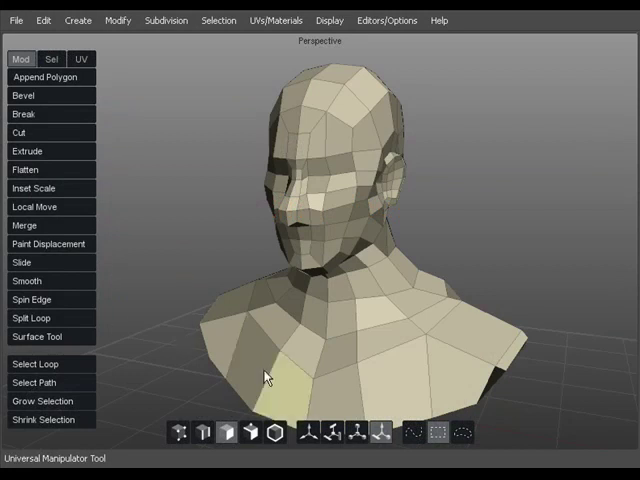
# - Scale the shoulder face patch larger with the Scale Manipulator, then return to Universal
pyautogui.click(312, 434)
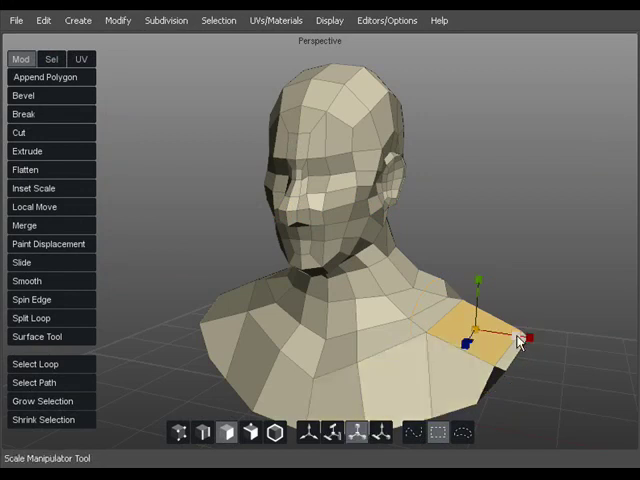
pyautogui.moveTo(524, 336); pyautogui.dragTo(536, 348)
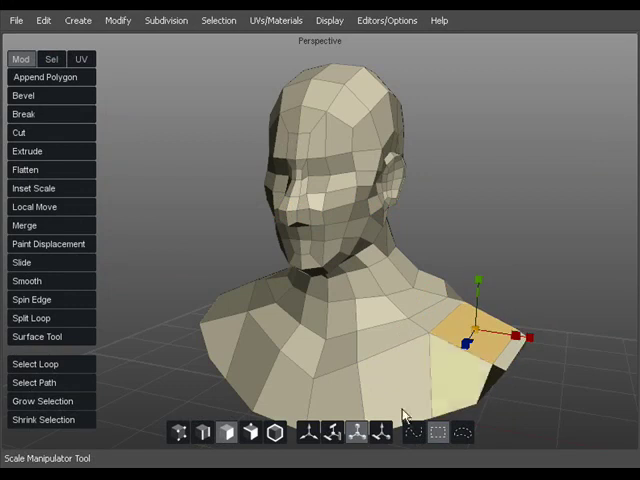
pyautogui.click(414, 430)
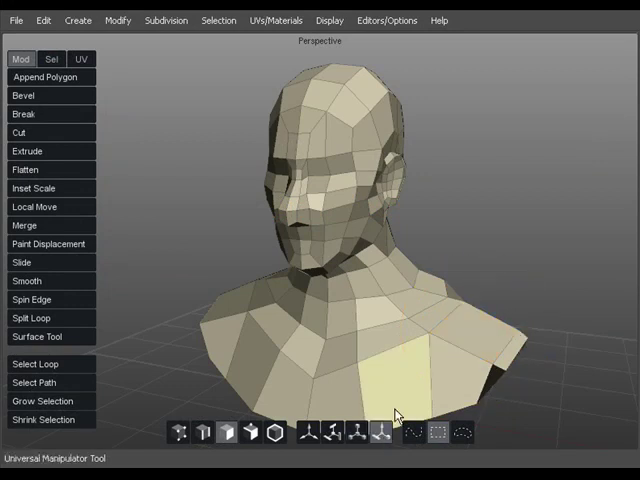